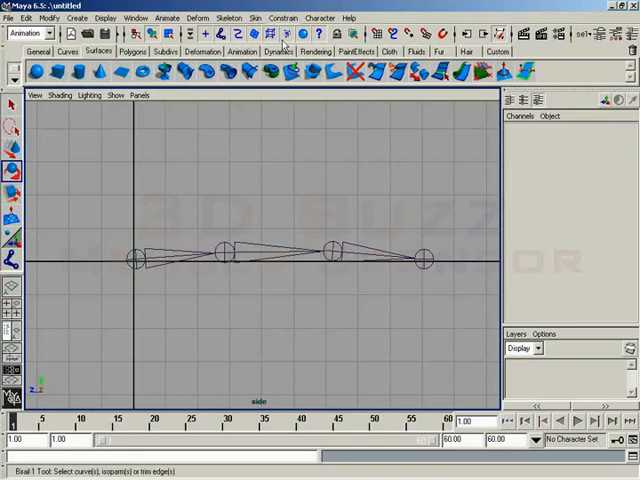
# Select locator1 in the side viewport so its Index Curl and Middle Curl attributes show
pyautogui.click(133, 260)
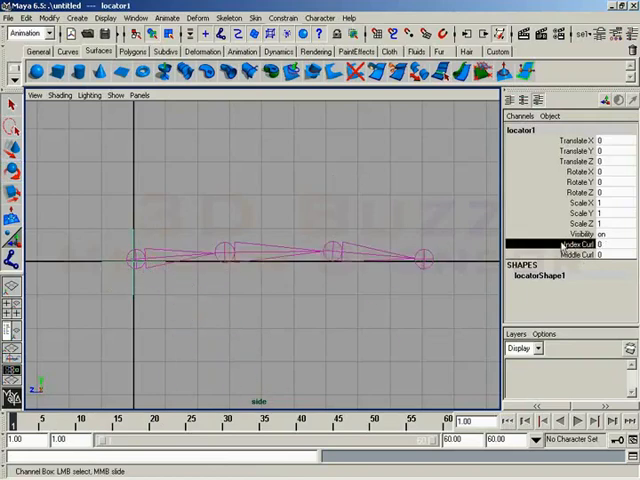
pyautogui.moveTo(338, 216)
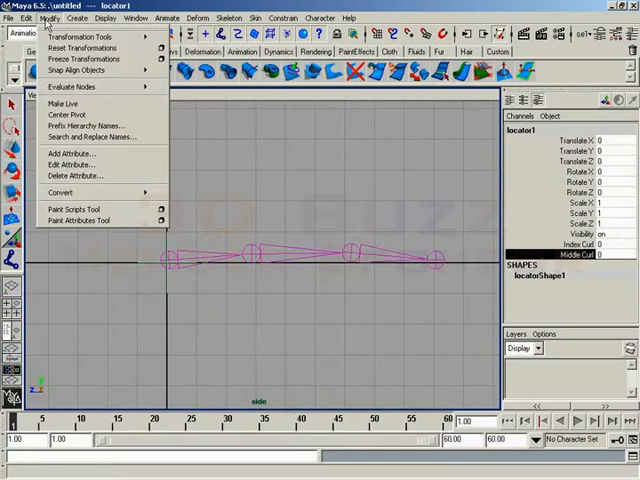
pyautogui.moveTo(70, 165)
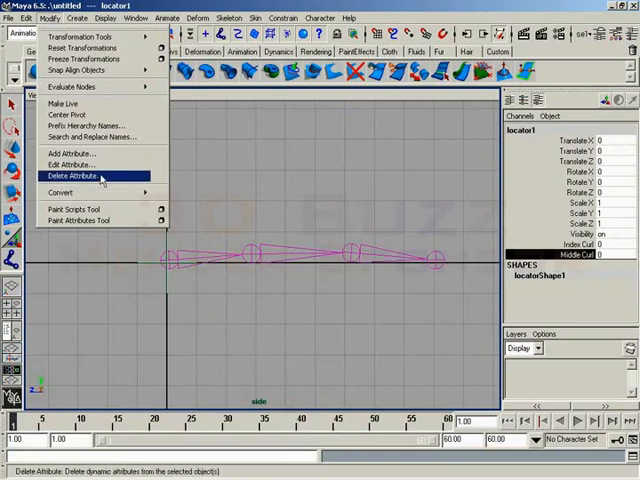
# Delete the middleCurl custom attribute from locator1 via the Delete Attribute window
pyautogui.click(73, 176)
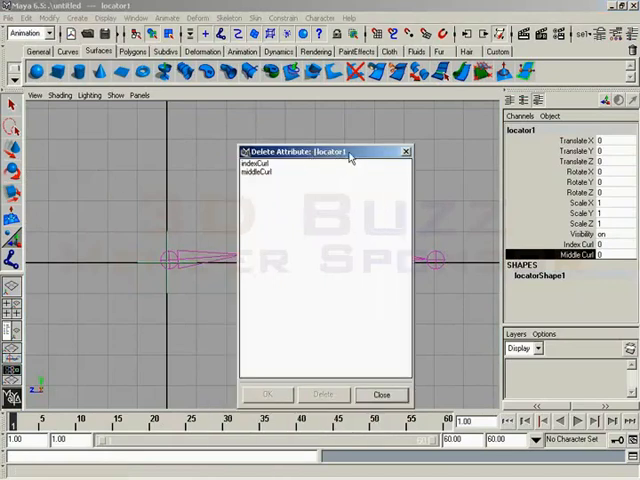
pyautogui.moveTo(478, 165)
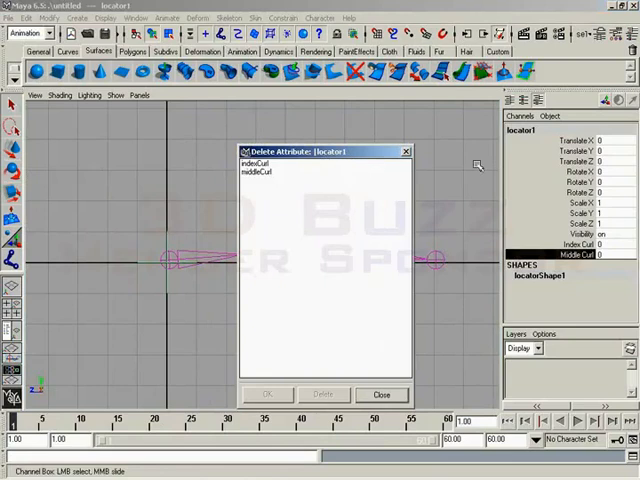
pyautogui.click(260, 171)
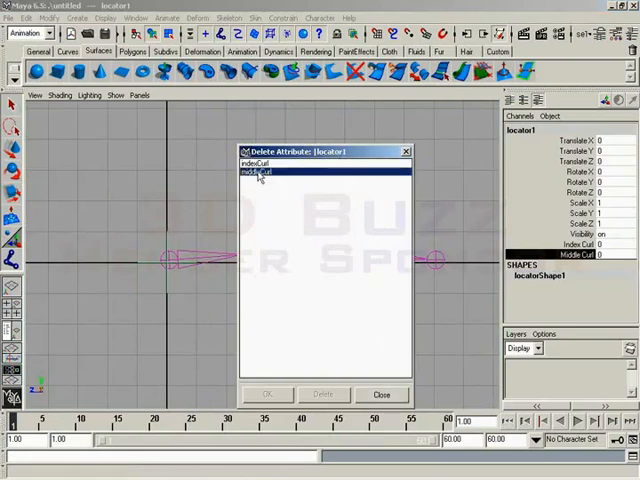
pyautogui.click(322, 393)
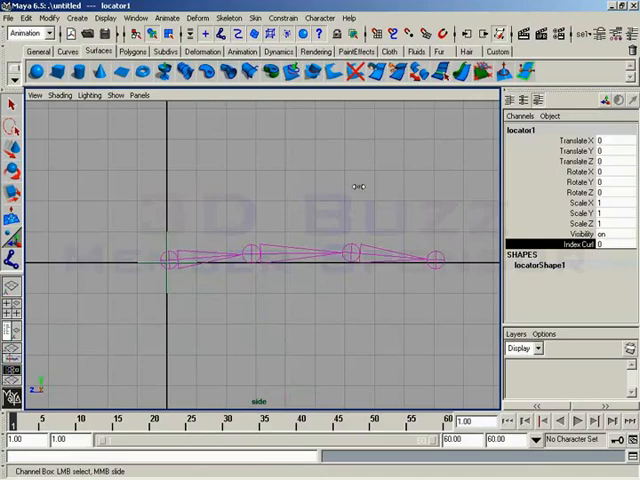
pyautogui.moveTo(249, 190)
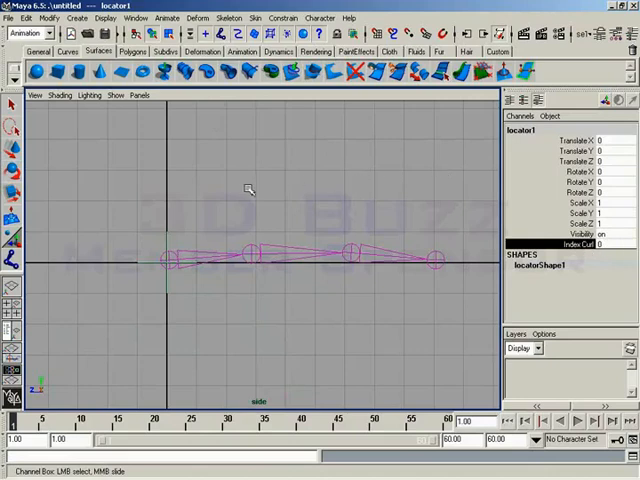
# Bring up Edit Attribute for locator1 and select indexCurl to change its minimum to -3
pyautogui.click(40, 18)
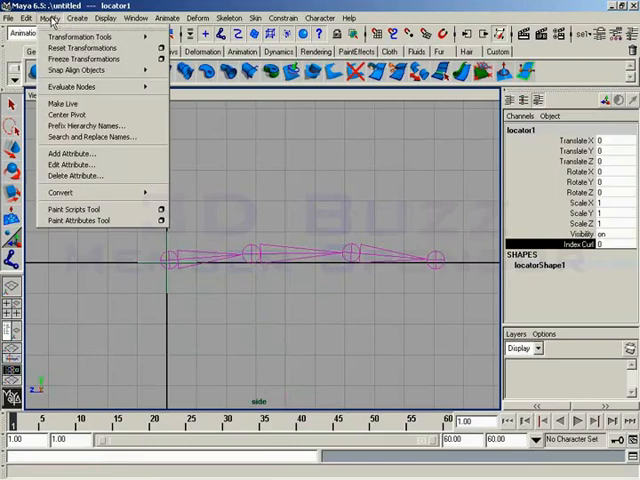
pyautogui.moveTo(72, 165)
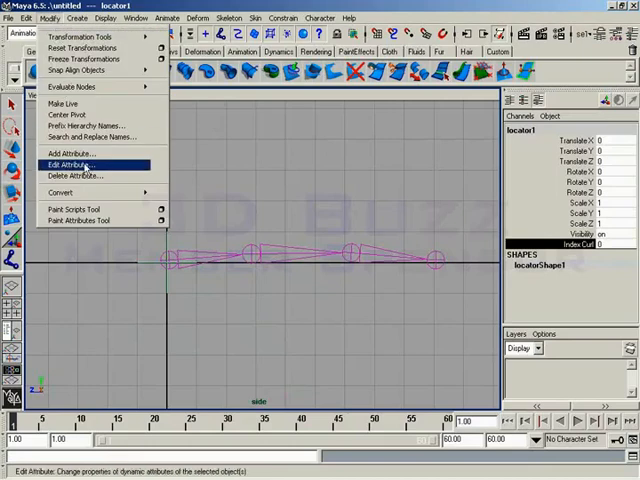
pyautogui.click(72, 164)
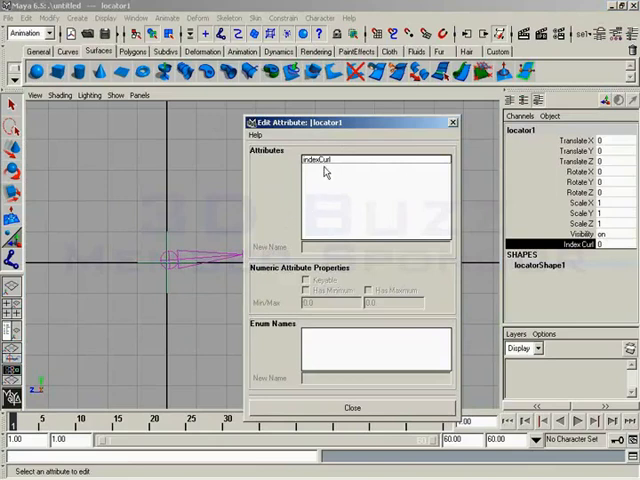
pyautogui.click(318, 160)
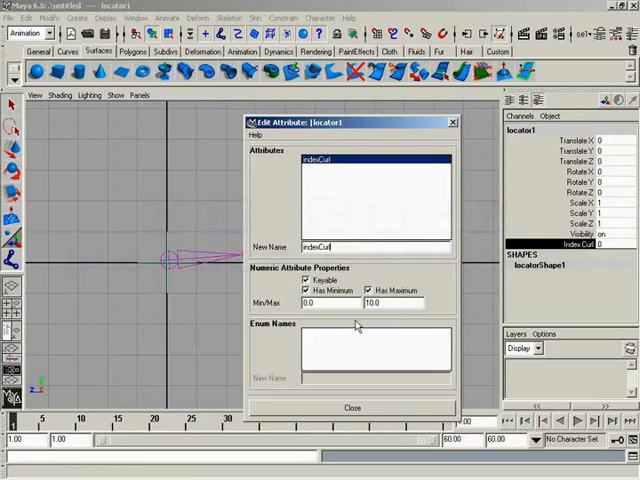
pyautogui.moveTo(307, 279)
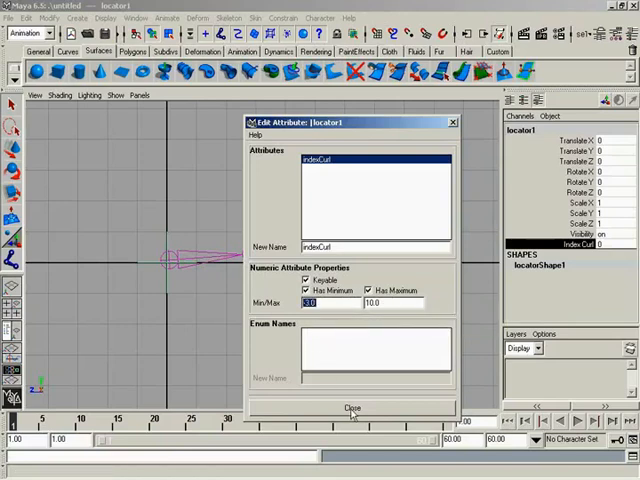
# Close the Edit Attribute window, leaving Index Curl with a -3 minimum
pyautogui.click(352, 408)
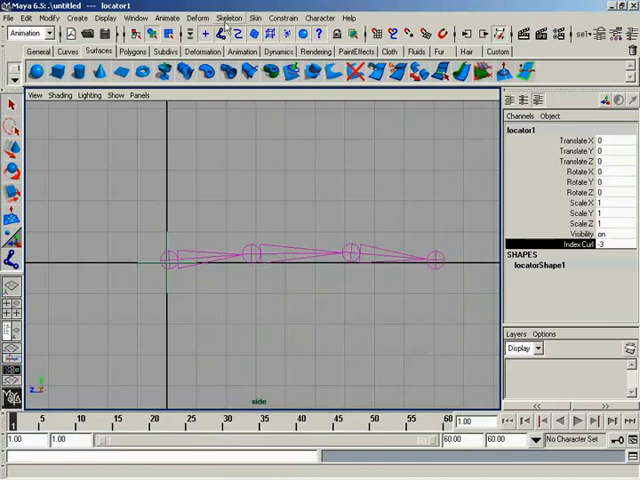
pyautogui.click(230, 17)
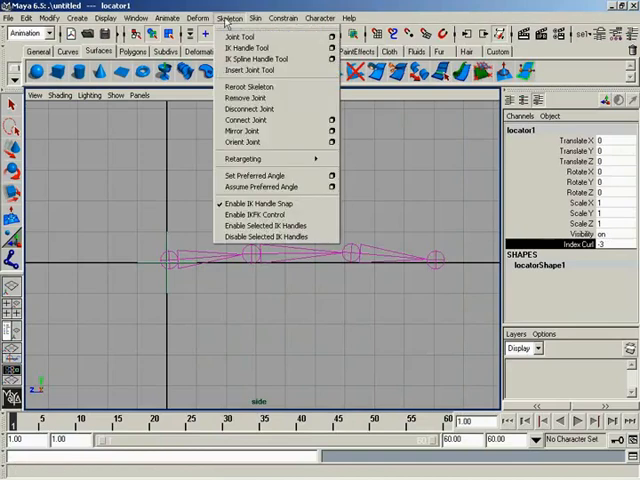
# Load locator1's indexCurl as the Set Driven Key driver and select the finger joints
pyautogui.click(167, 18)
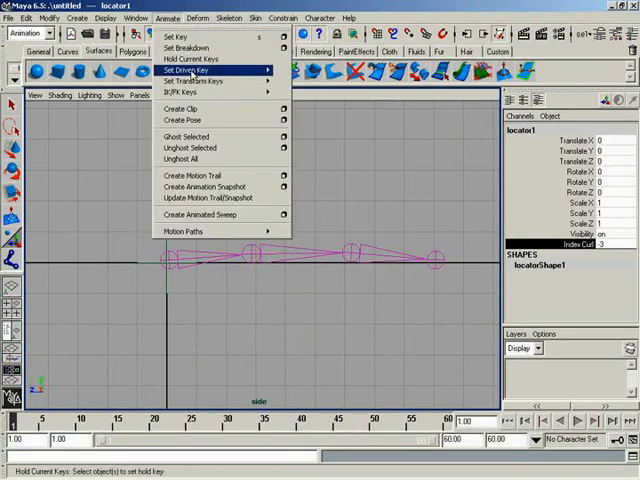
pyautogui.click(186, 69)
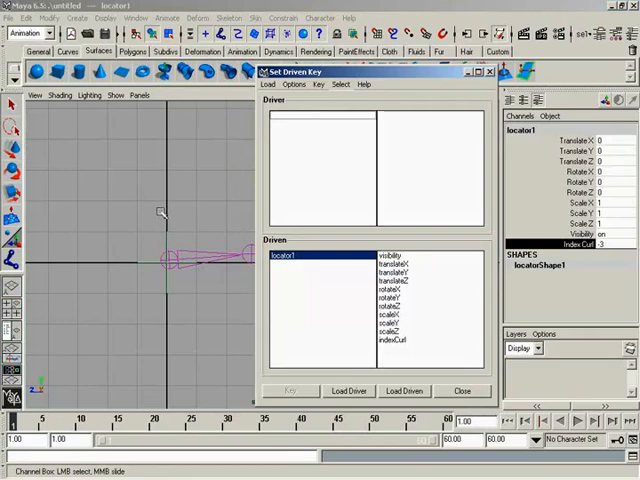
pyautogui.click(349, 390)
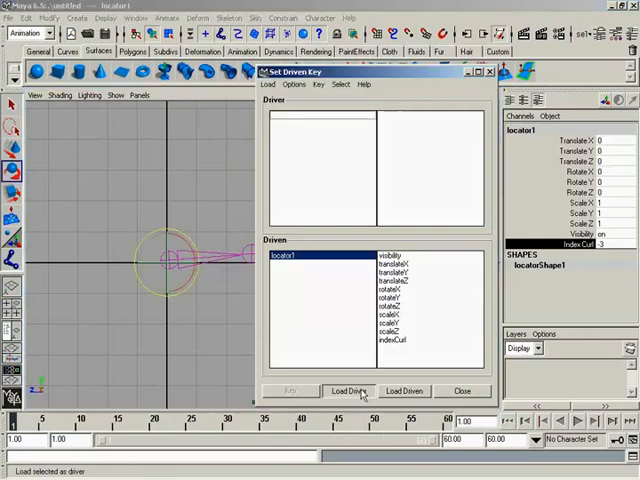
pyautogui.click(349, 390)
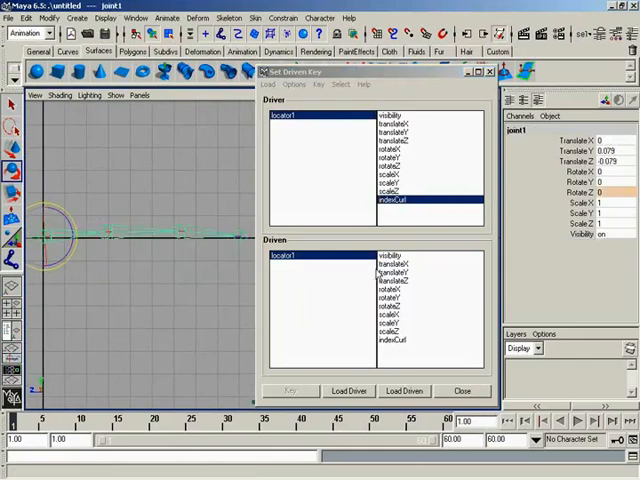
pyautogui.moveTo(413, 334)
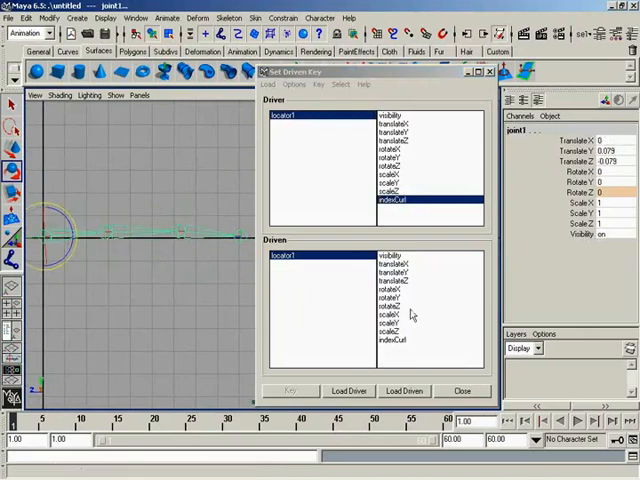
pyautogui.click(393, 305)
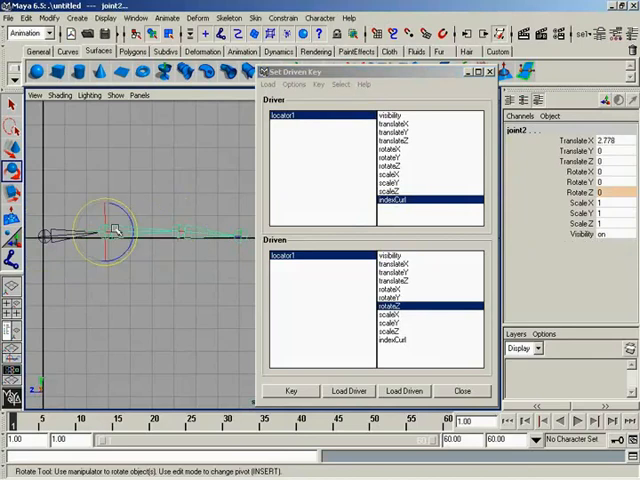
pyautogui.click(404, 391)
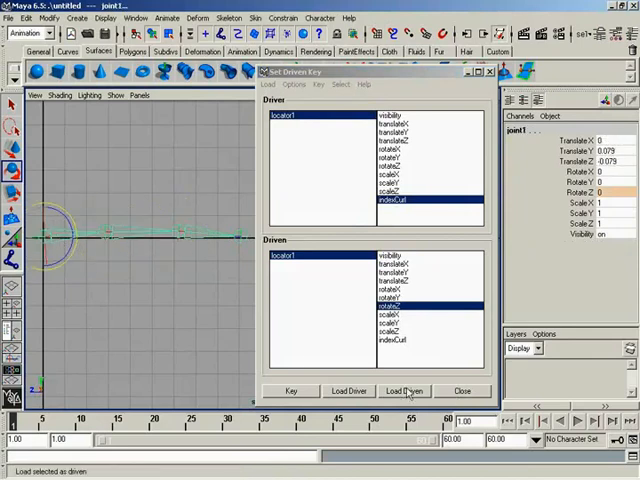
# Load joint1–joint3 as driven on rotateZ and bend them backwards for indexCurl -3
pyautogui.click(404, 390)
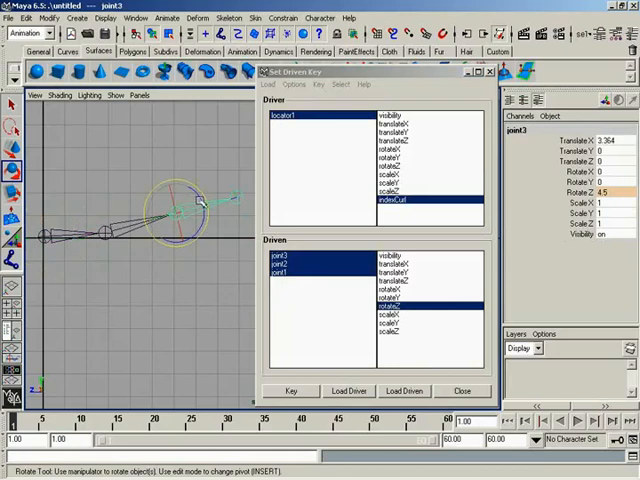
pyautogui.moveTo(195, 205); pyautogui.dragTo(185, 190)
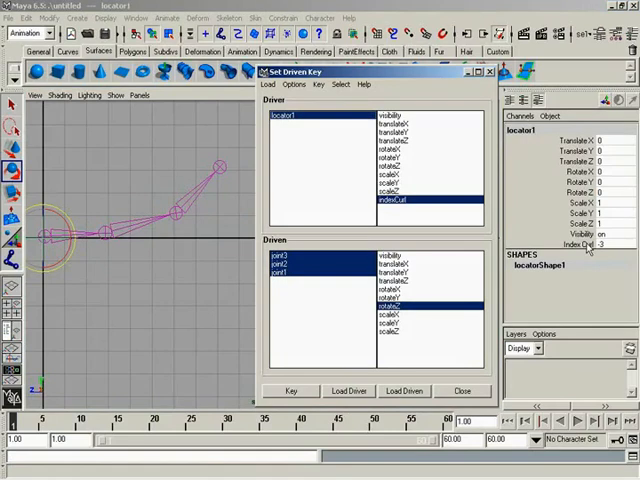
pyautogui.moveTo(614, 250)
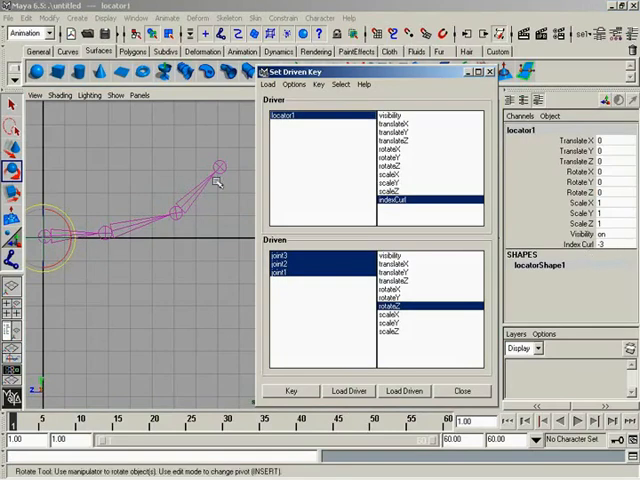
pyautogui.moveTo(443, 213)
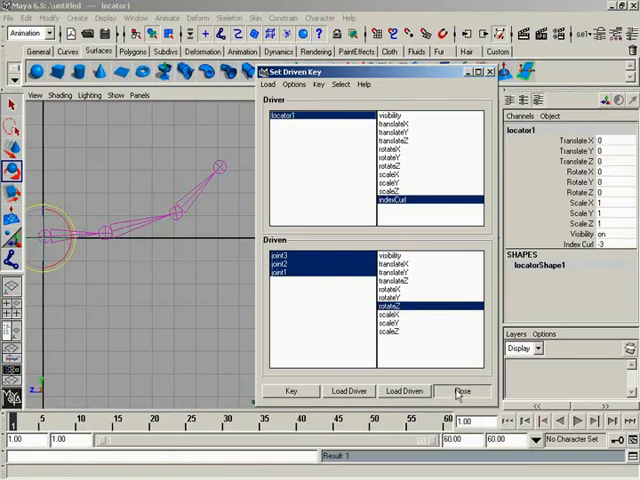
# Close Set Driven Key and test the finger bending with Index Curl at 0.5
pyautogui.click(461, 390)
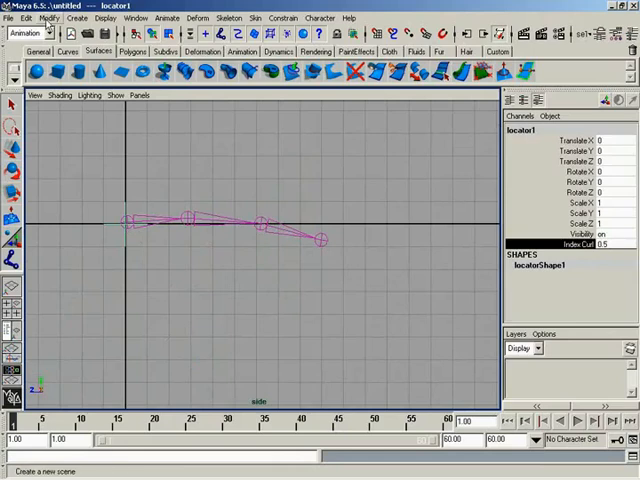
pyautogui.click(48, 18)
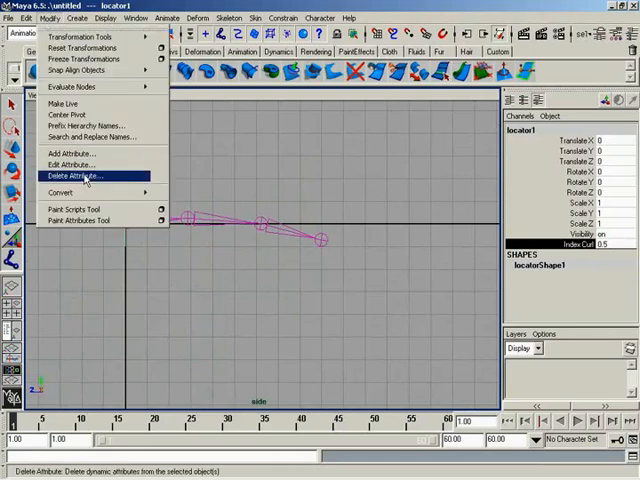